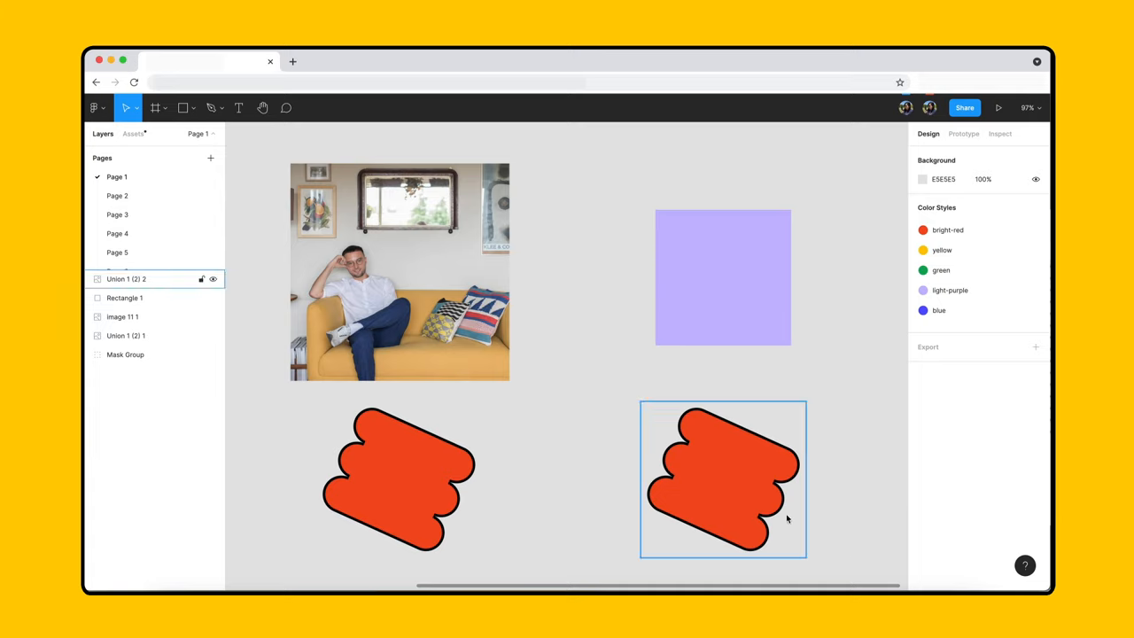
- Fill the grey circle with the cat photo and apply the texture to TEXT
left_click(117, 195)
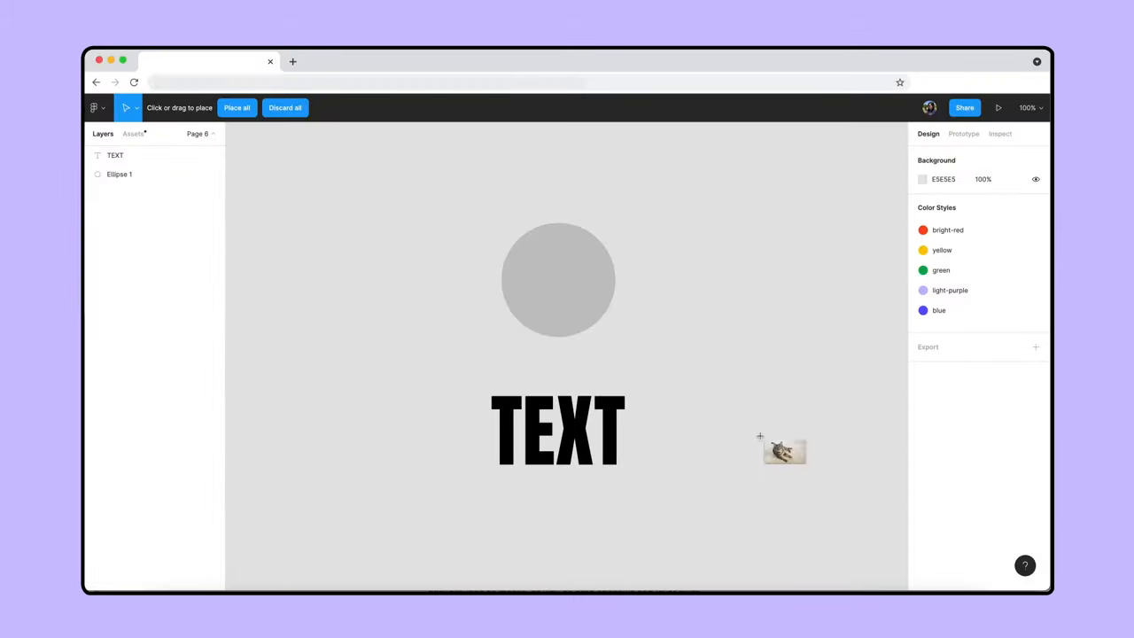
left_click(558, 280)
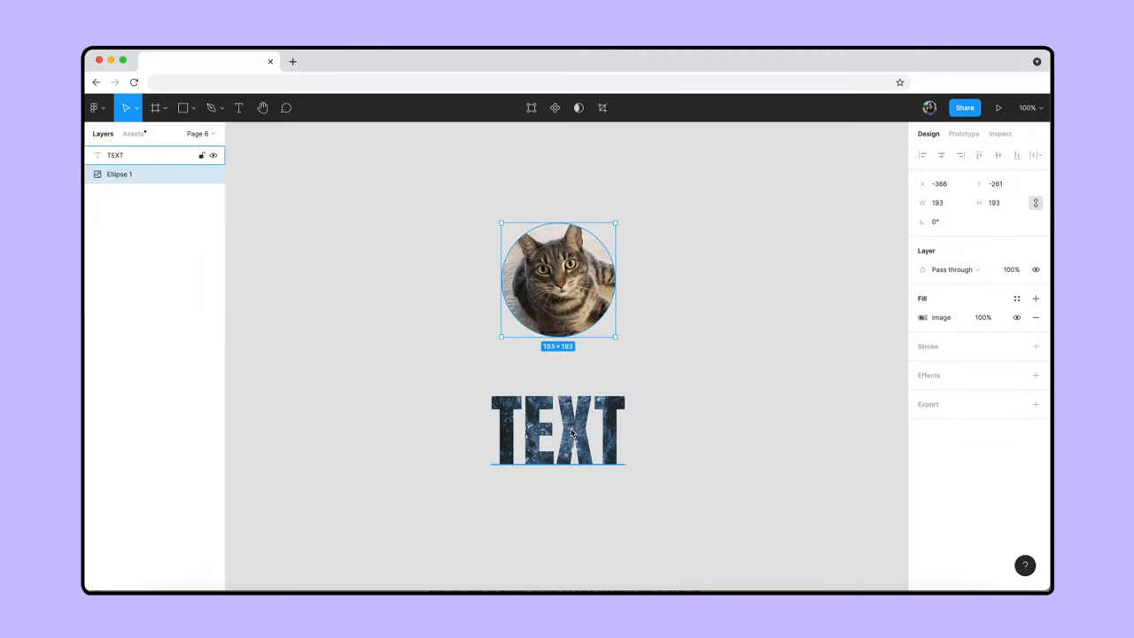